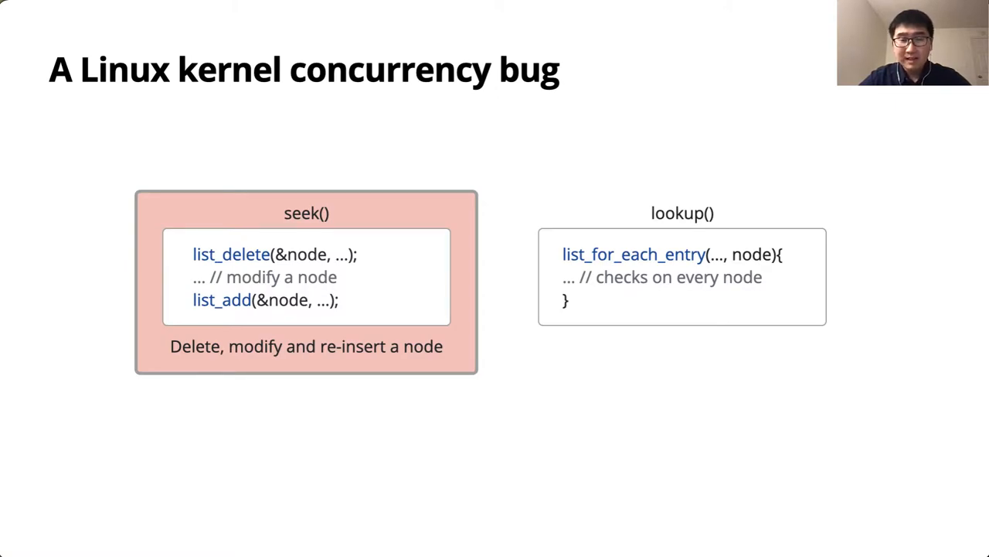
key(Right)
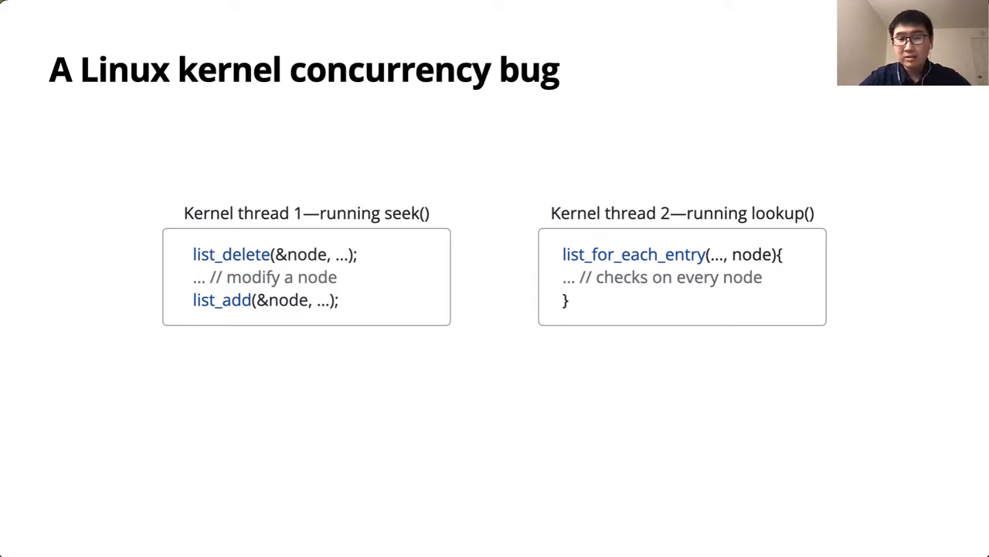
key(Right)
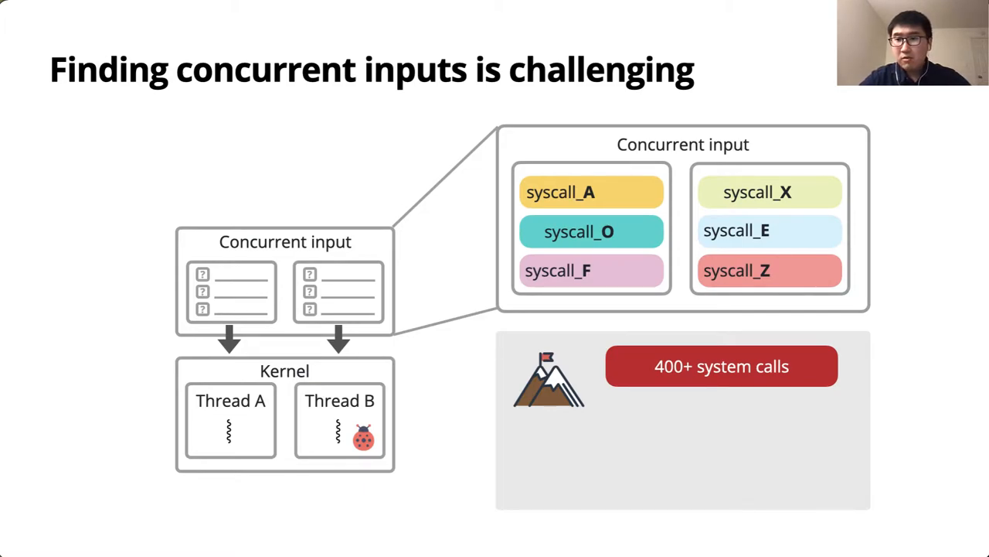
key(Right)
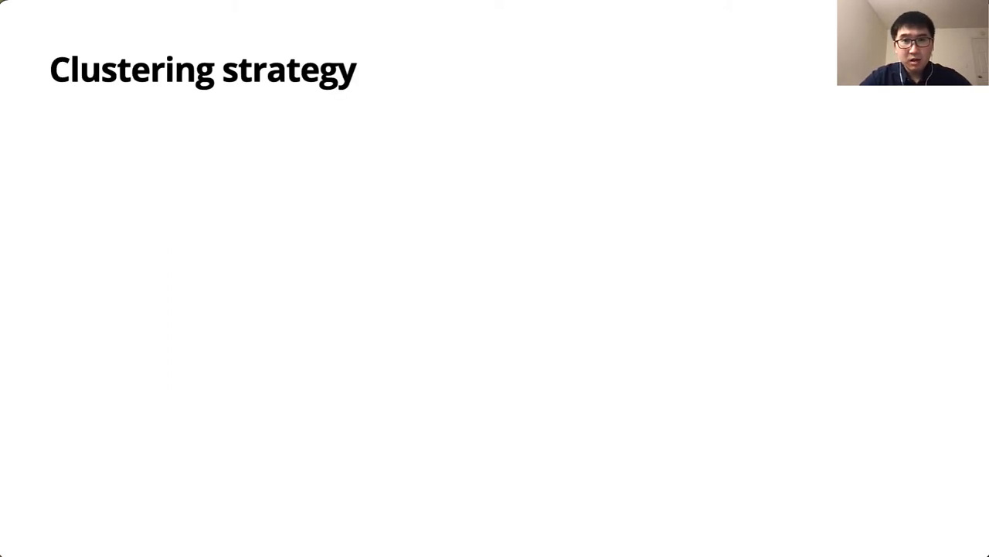
key(Right)
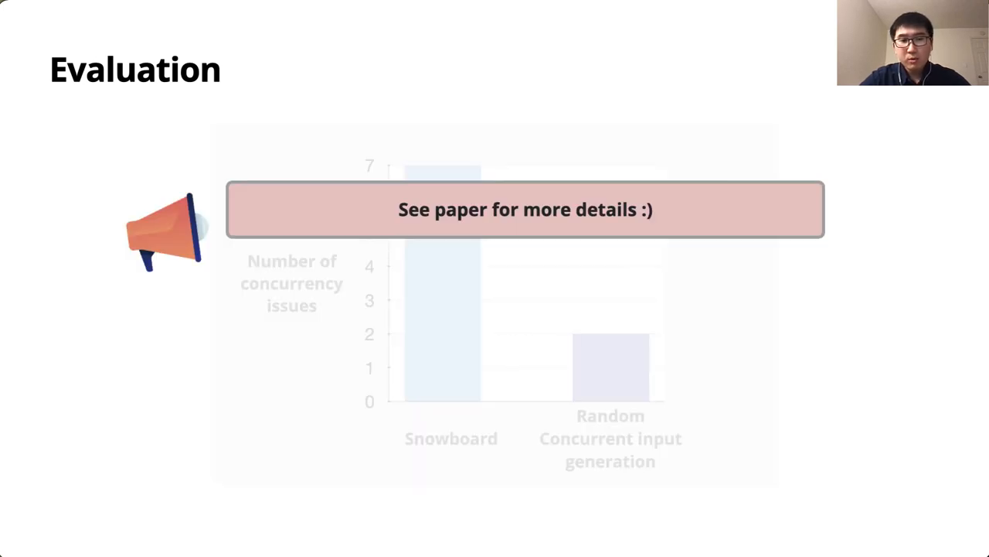
key(Right)
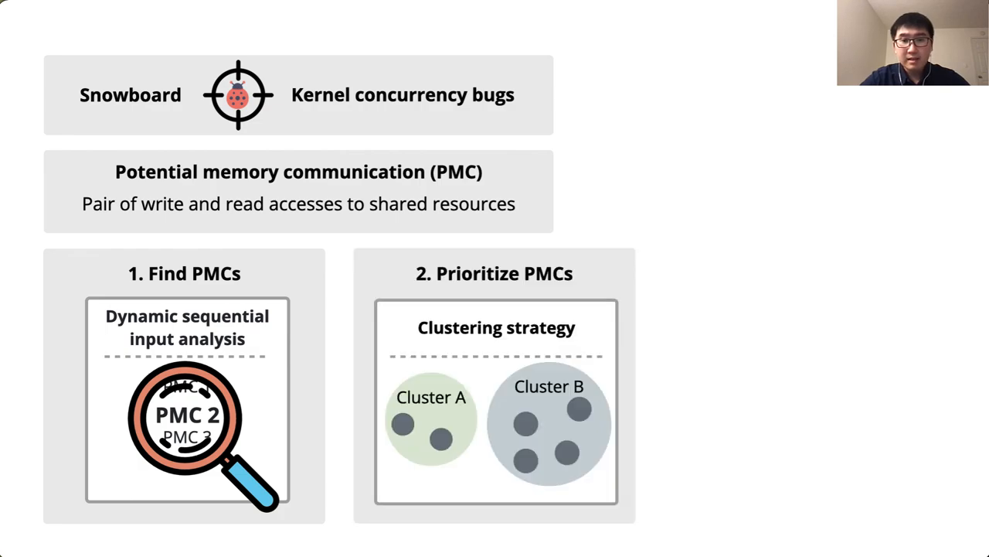